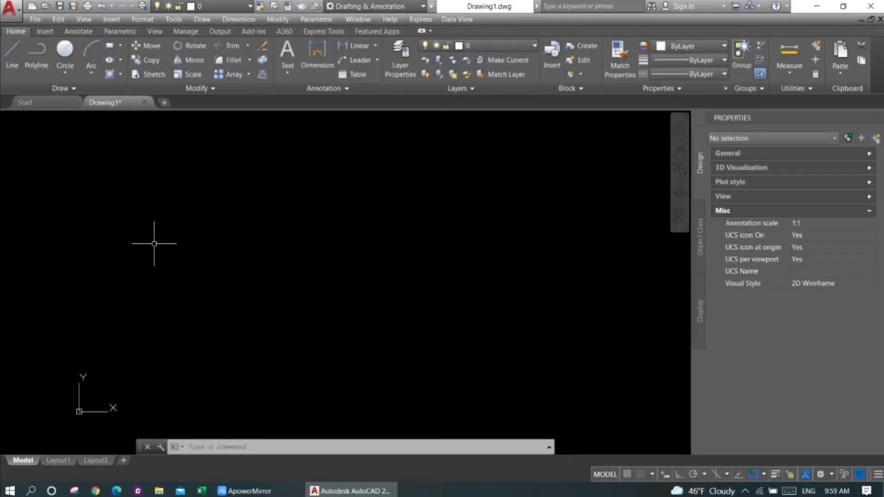
mouse_move(163, 255)
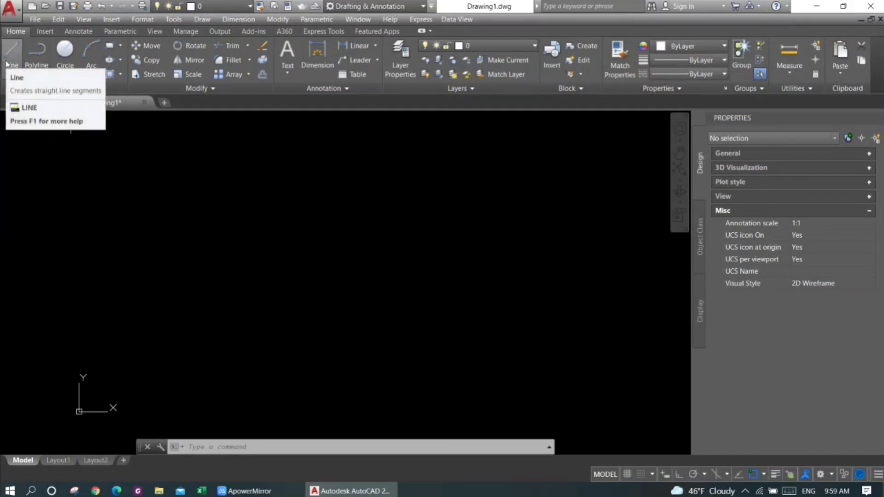
mouse_move(37, 50)
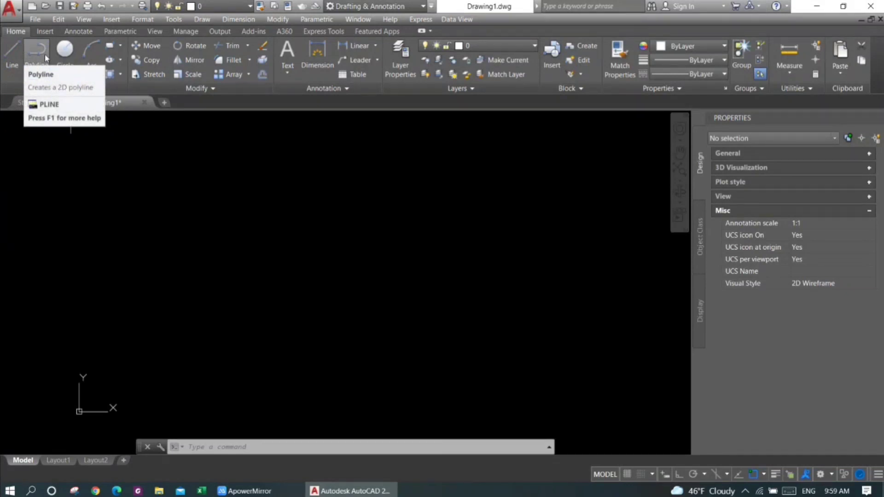
mouse_move(11, 51)
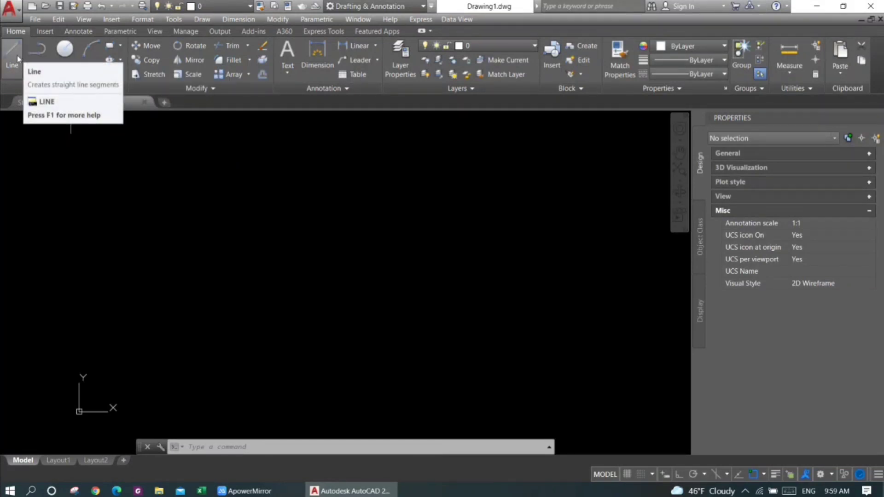
Step: Start the Line tool and place the first zigzag segment's corner point
click(11, 50)
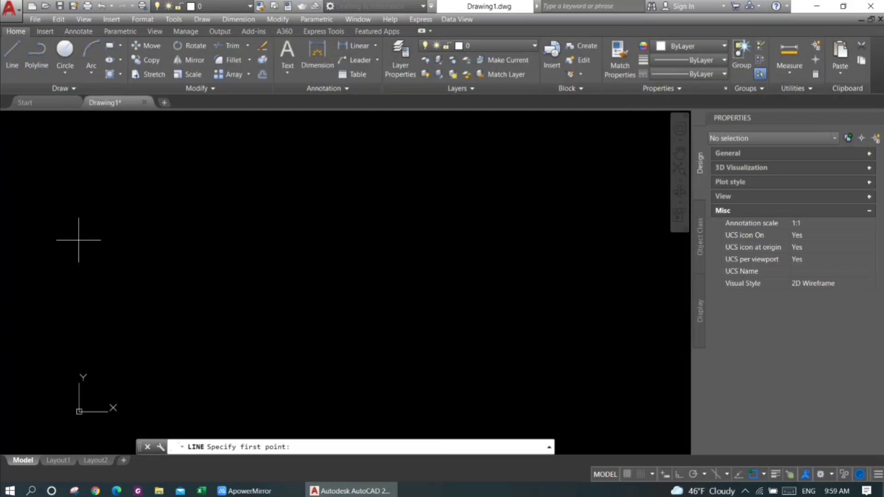
mouse_move(113, 256)
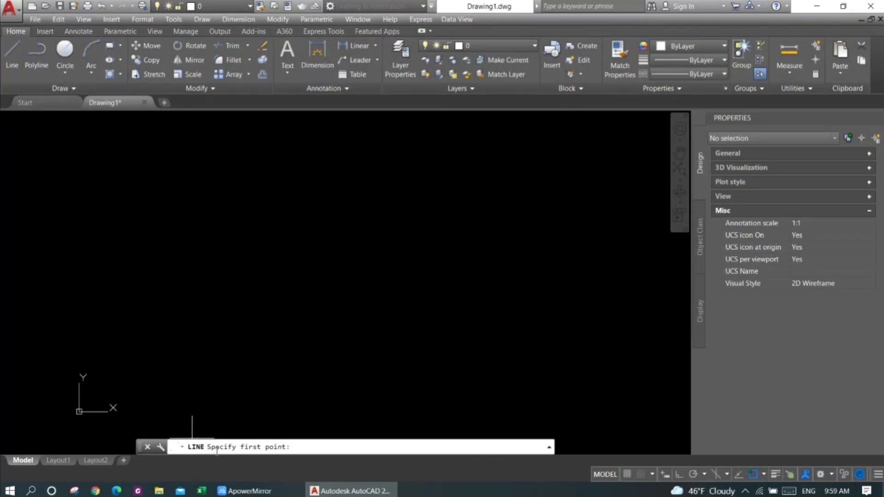
mouse_move(162, 324)
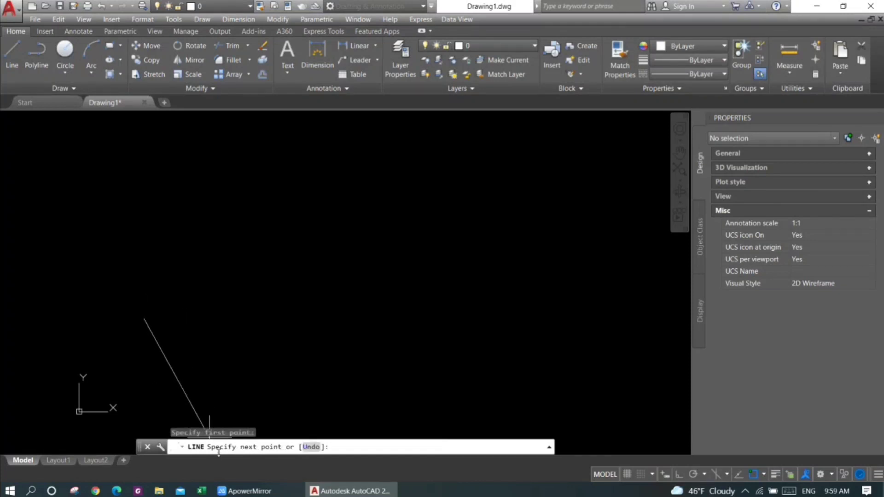
click(298, 206)
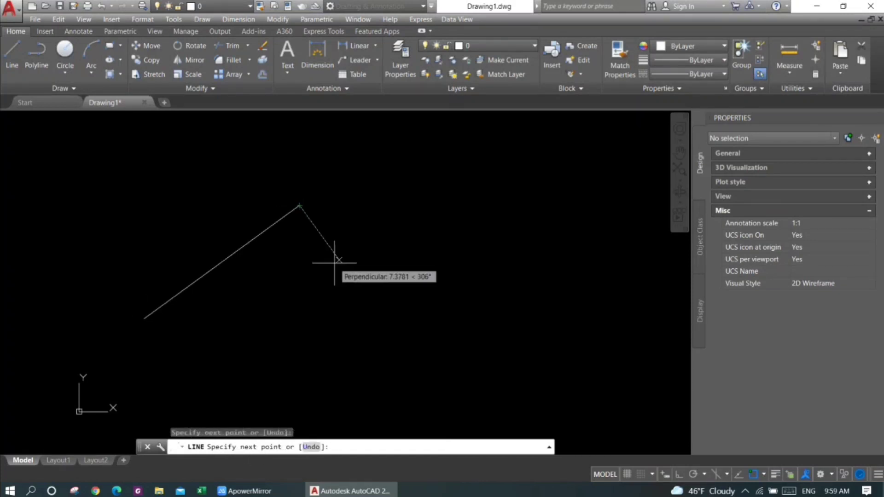
mouse_move(341, 263)
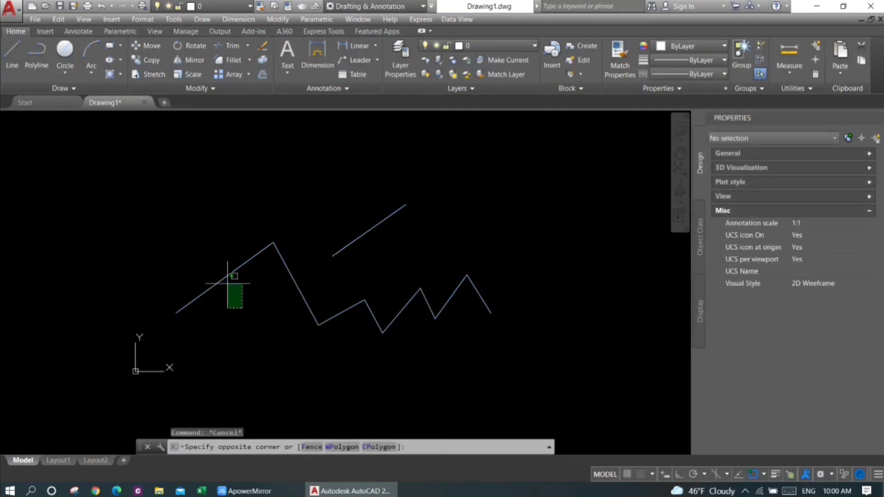
click(226, 277)
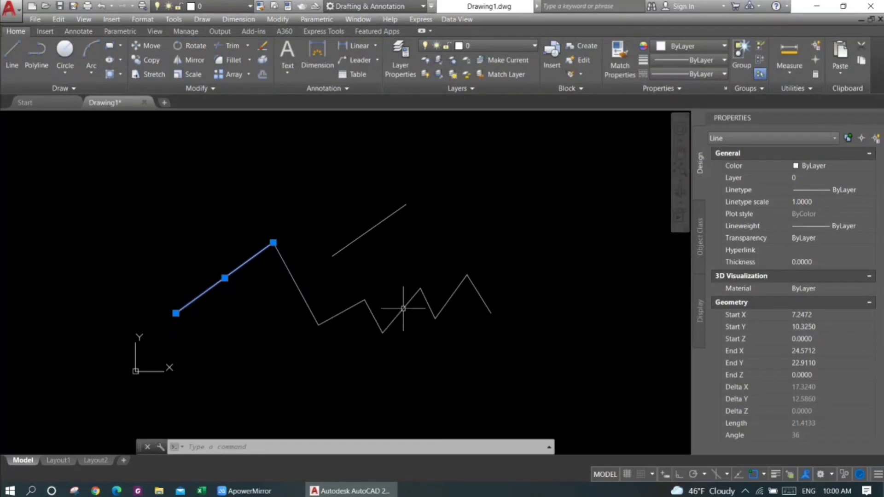
key(Escape)
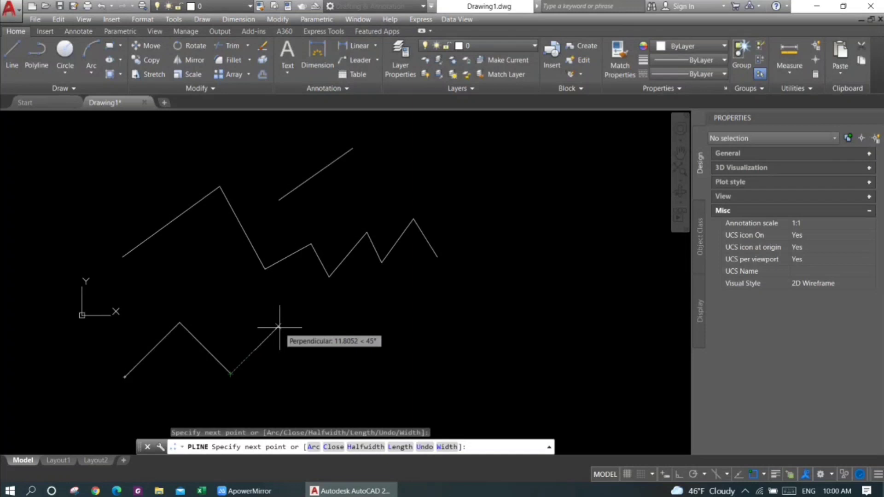
Step: Place the final vertex of the connected polyline zigzag below the lines
click(502, 327)
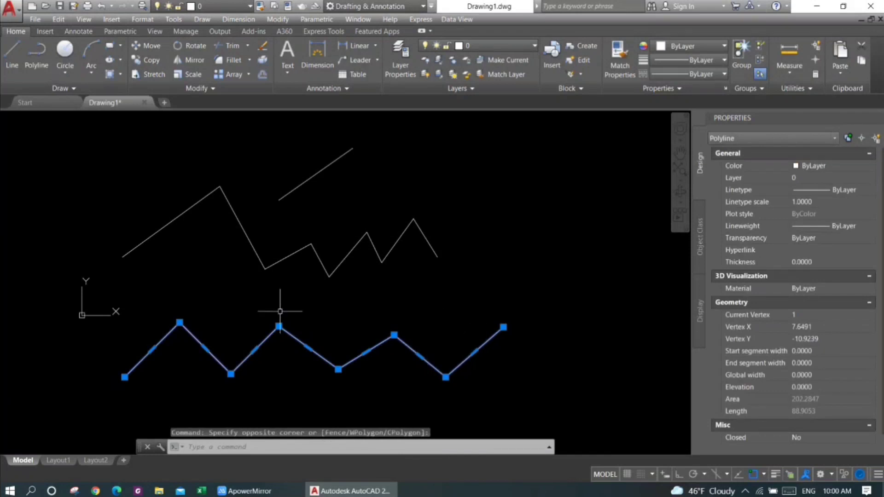
mouse_move(479, 322)
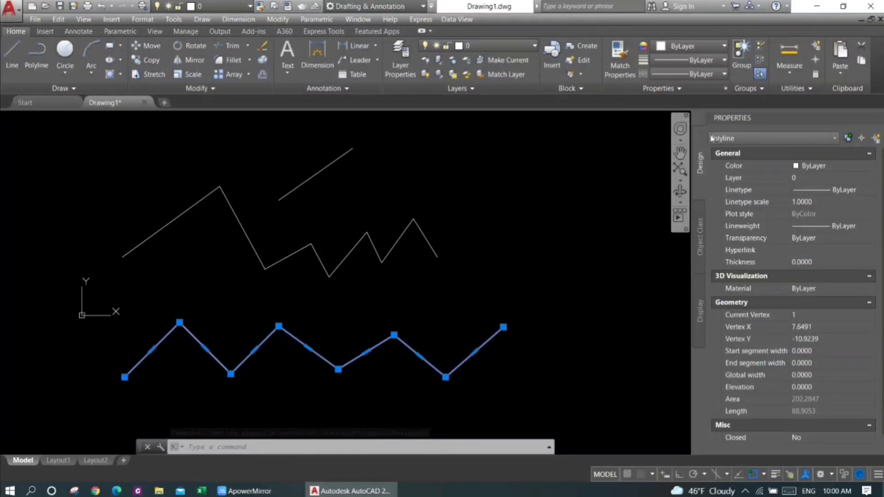
mouse_move(507, 259)
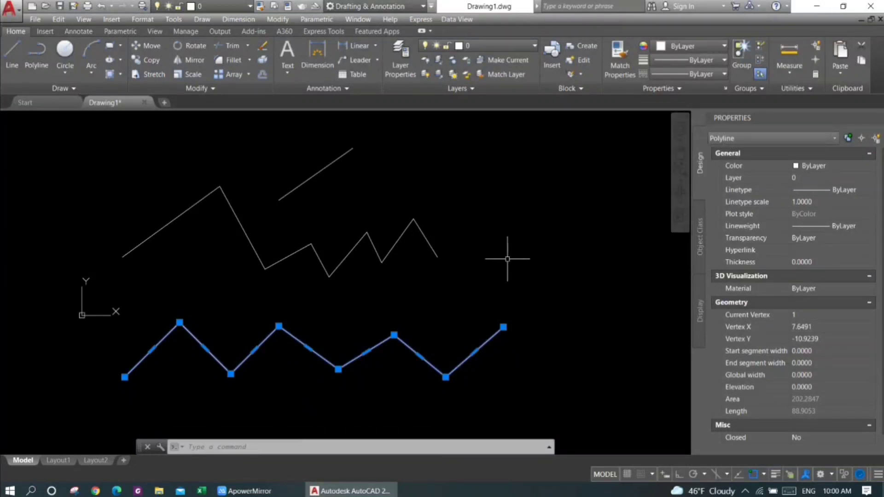
mouse_move(160, 382)
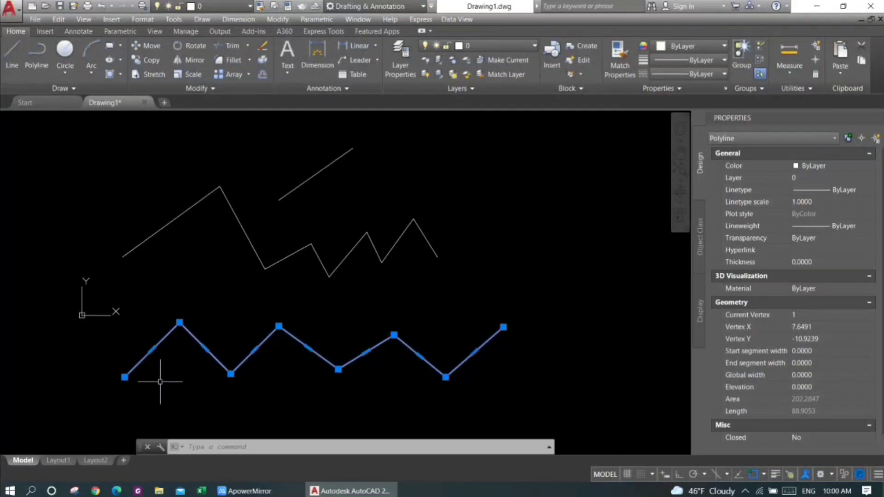
mouse_move(387, 339)
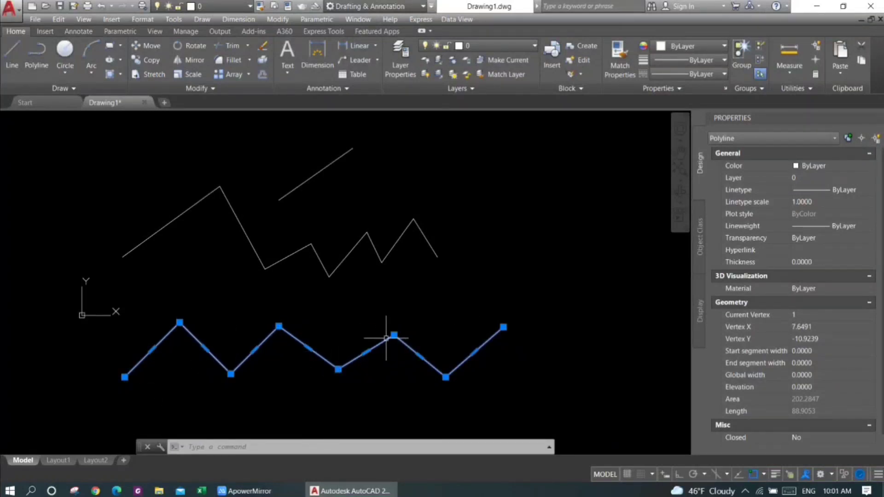
mouse_move(487, 364)
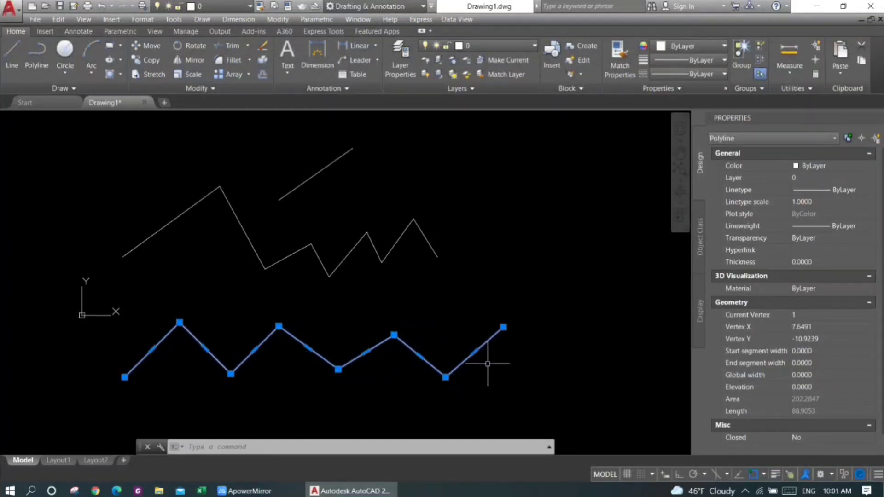
key(Escape)
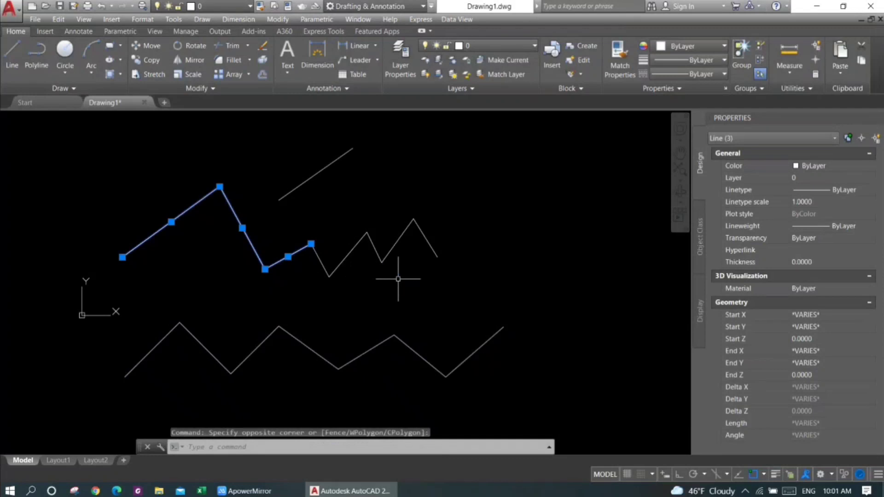
mouse_move(409, 275)
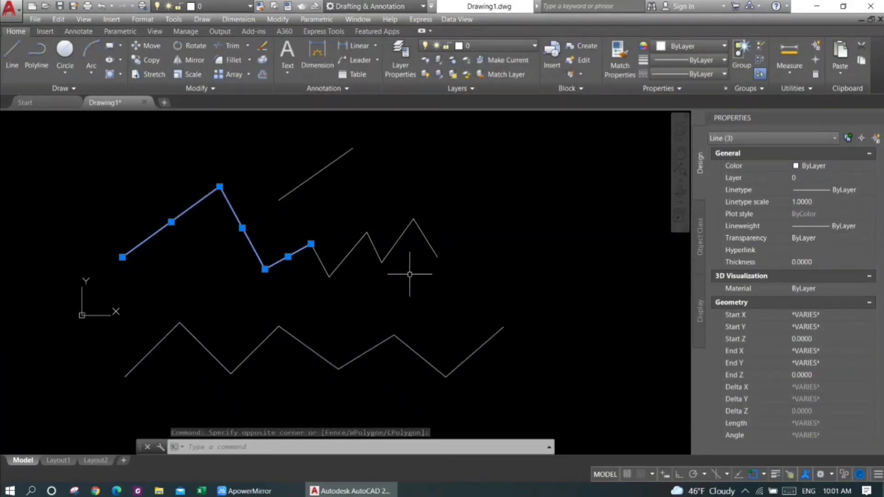